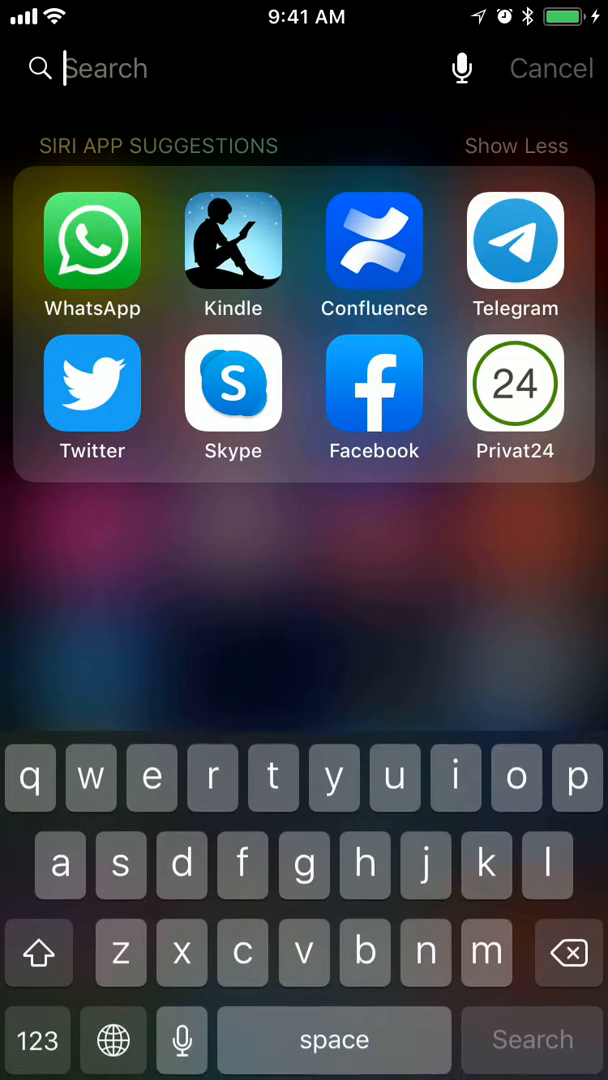
# Launch WhatsApp from Spotlight's Siri App Suggestions to reach the Chats list
pyautogui.click(92, 240)
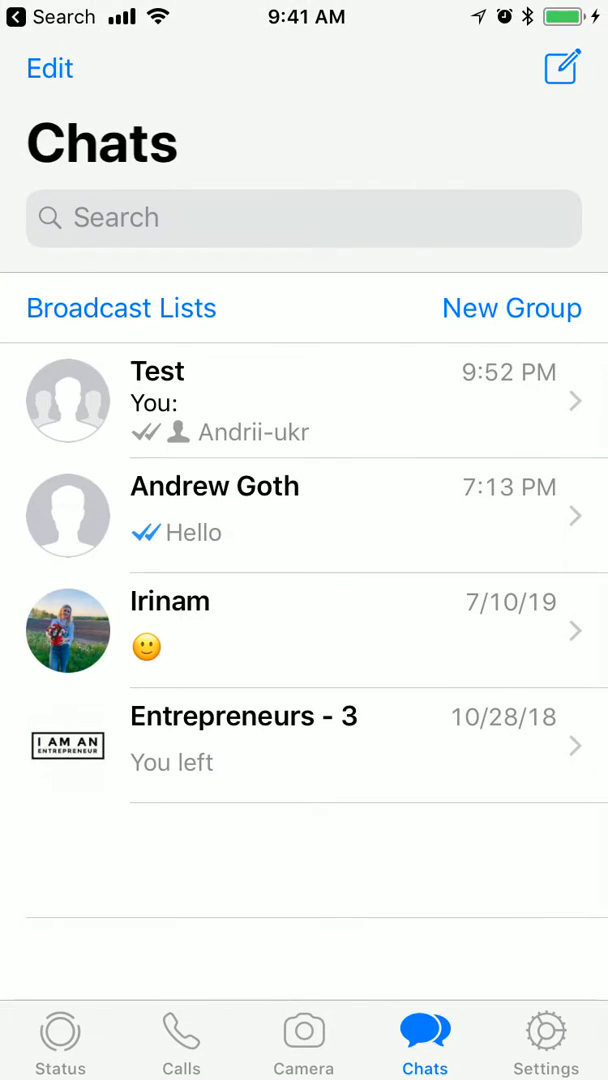
# Bring up the Test group's info and its group photo change options
pyautogui.click(300, 402)
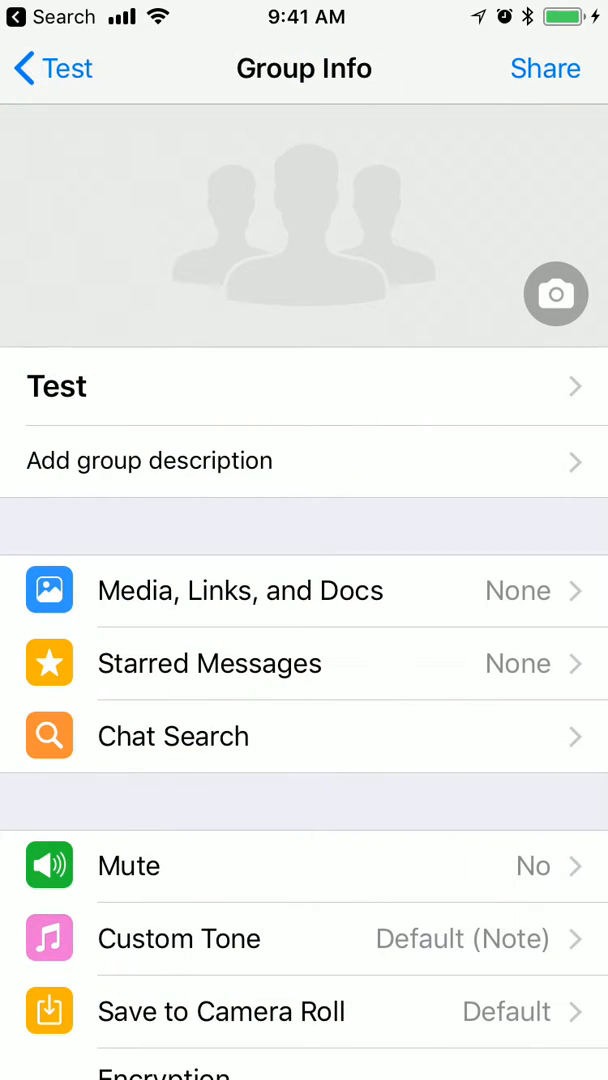
pyautogui.click(556, 294)
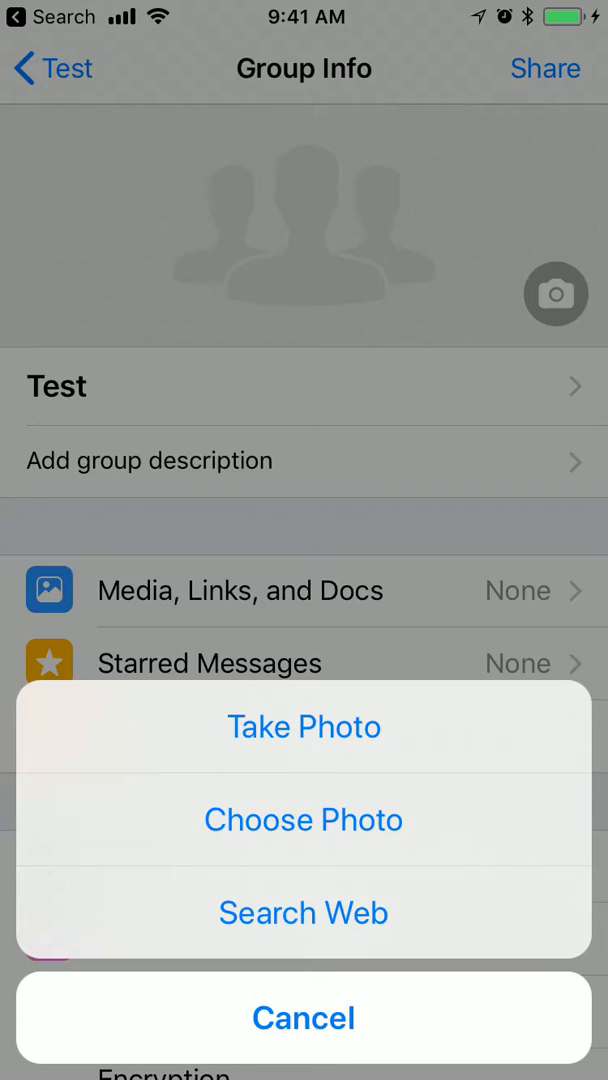
# Reopen the group photo options and choose Search Web, prefilled with 'Test'
pyautogui.click(304, 1016)
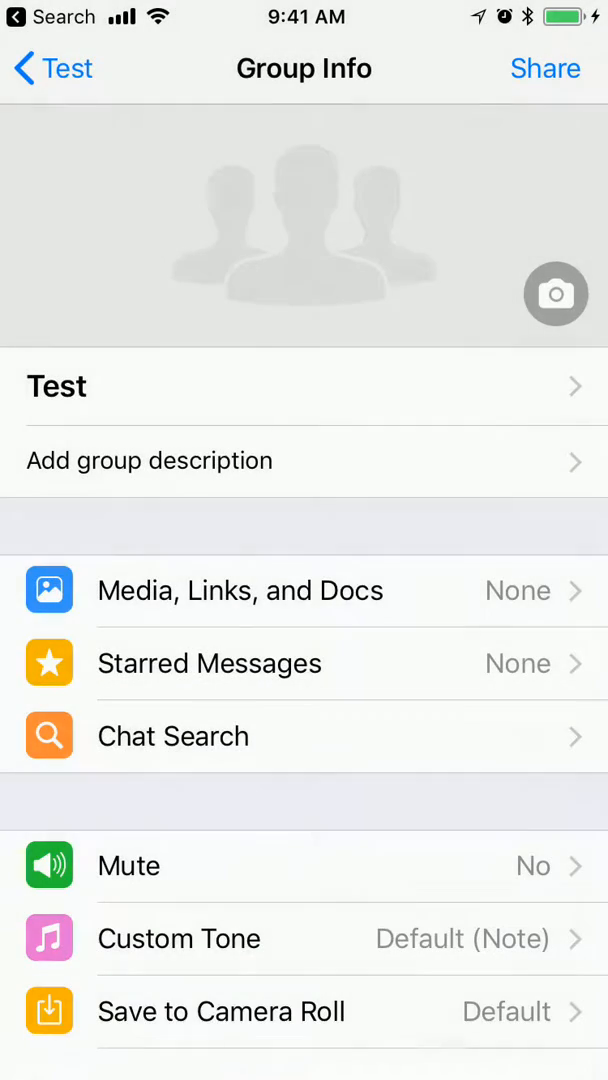
pyautogui.click(556, 292)
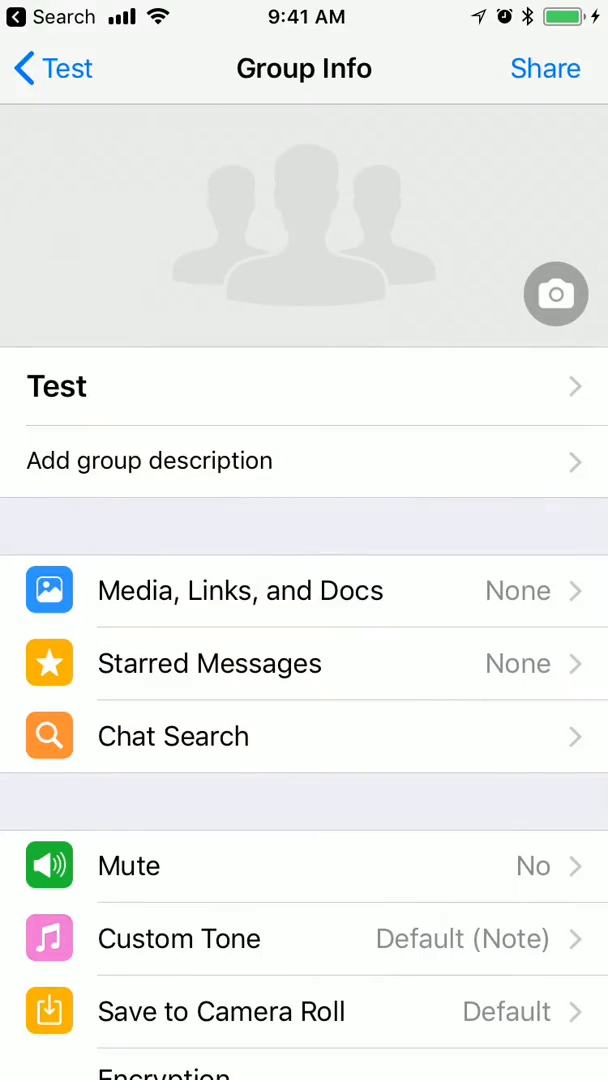
pyautogui.click(556, 292)
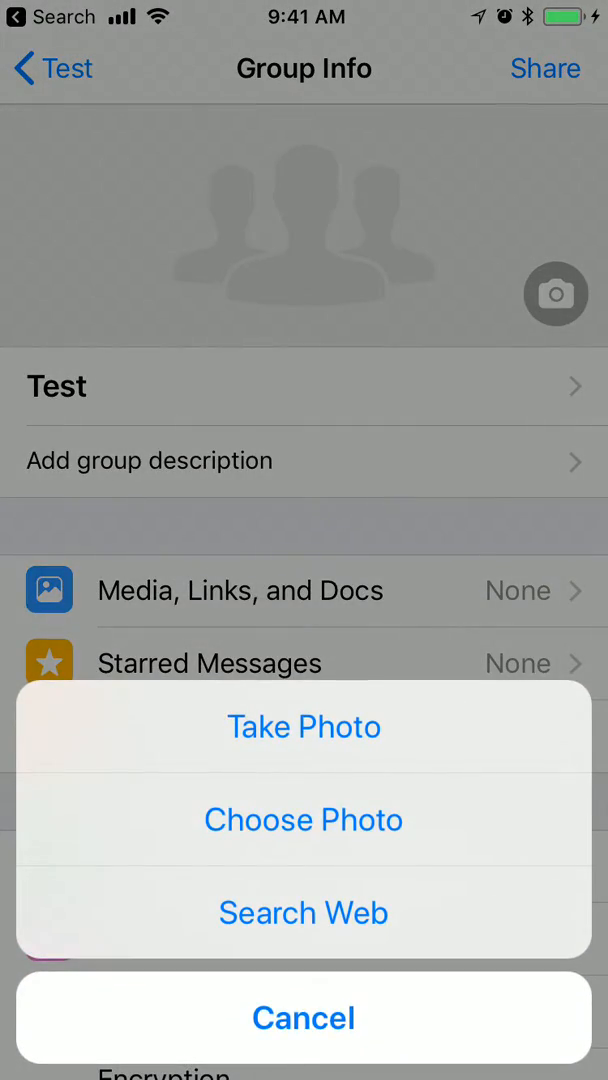
pyautogui.click(304, 820)
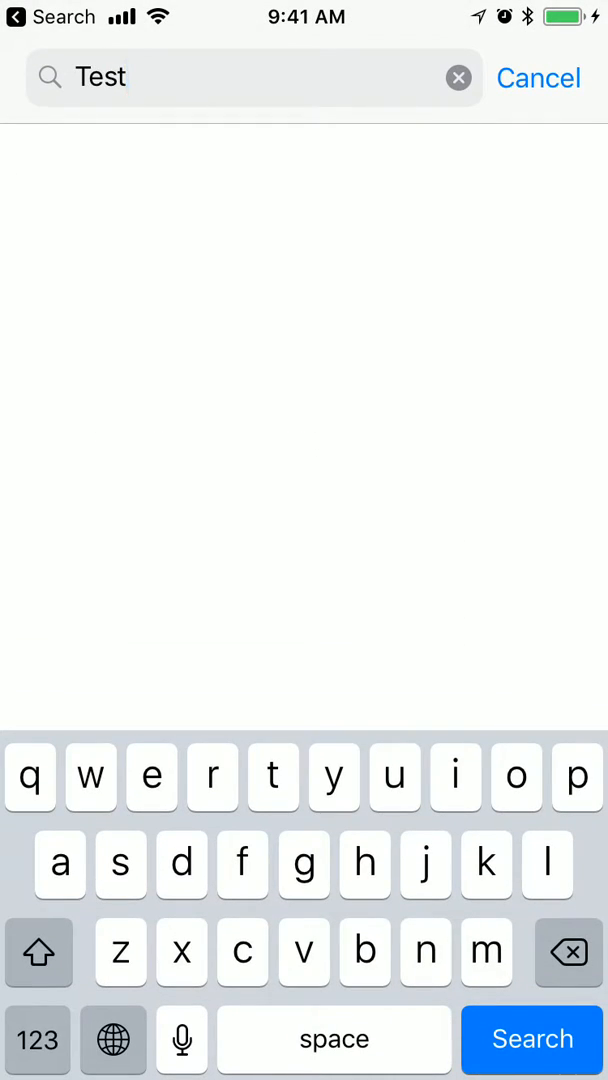
# Search the web for 'Beach' and set a beach image as the Test group's icon
pyautogui.write('Beach')
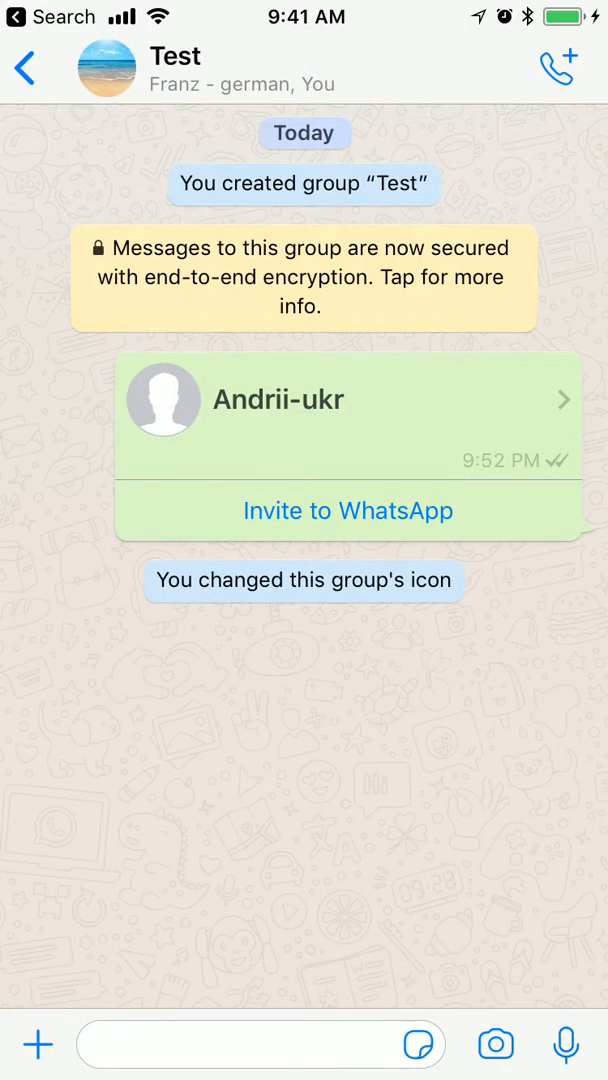
# View the Test group's new beach profile photo at full size from the chat header
pyautogui.click(112, 64)
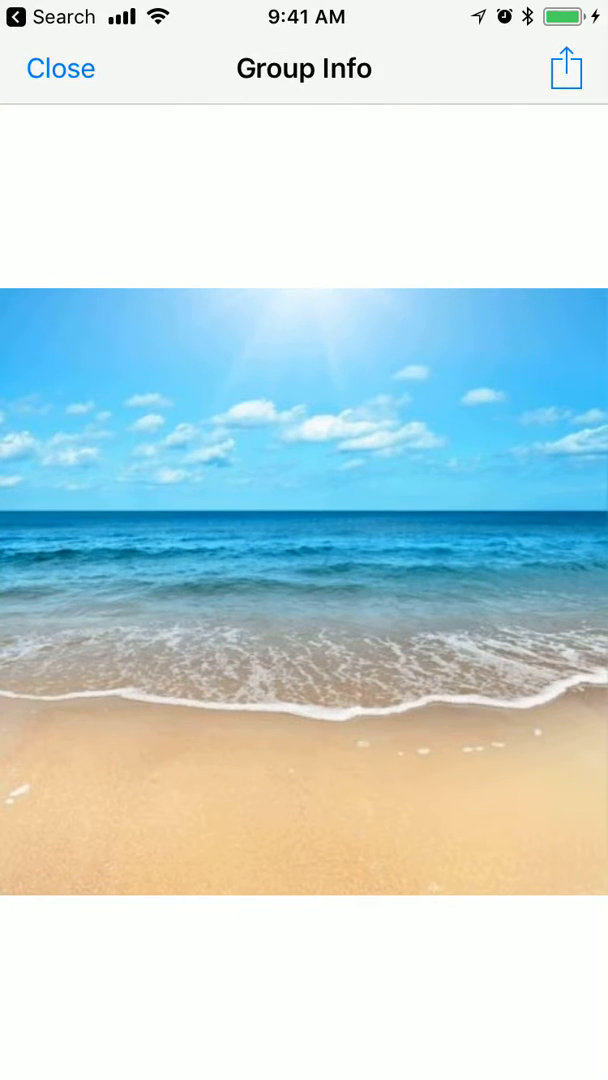